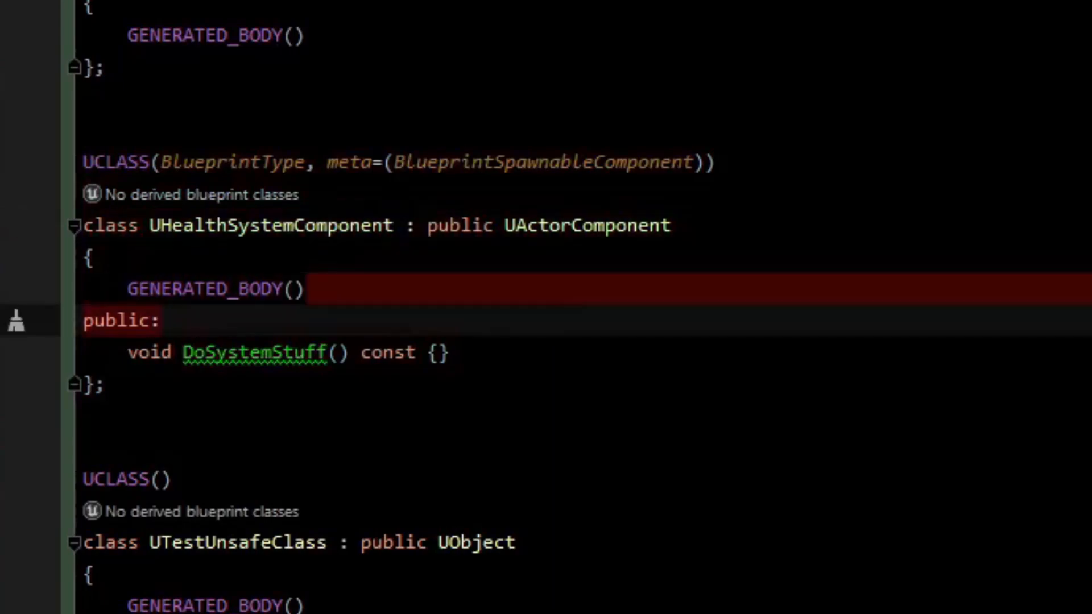
# Step: Open BP_SimpleActorMisc and search the addable components for 'health'
pyautogui.click(442, 352)
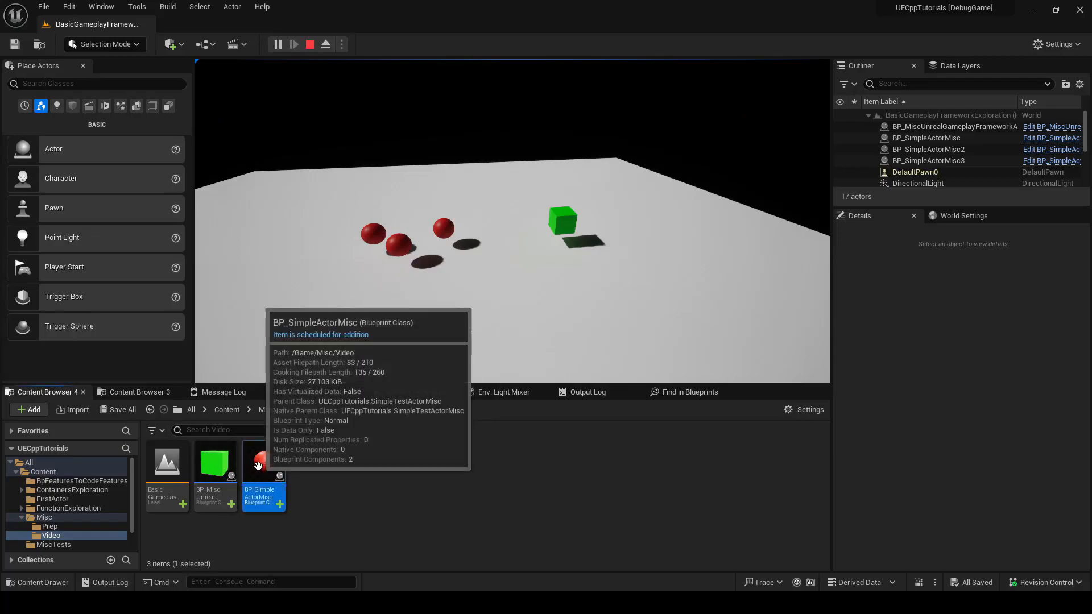
pyautogui.doubleClick(263, 463)
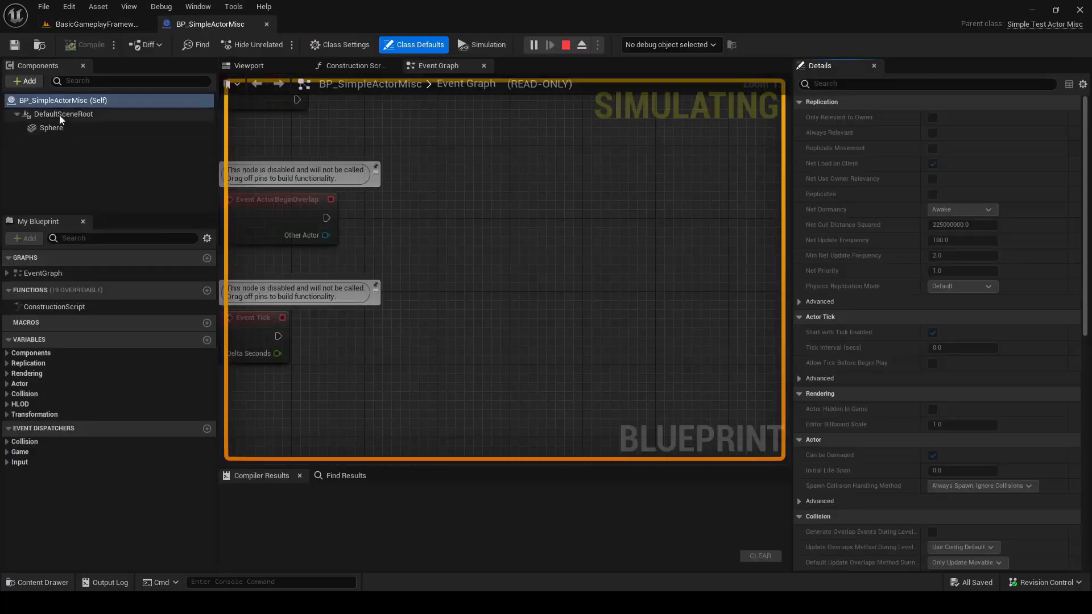
pyautogui.click(23, 81)
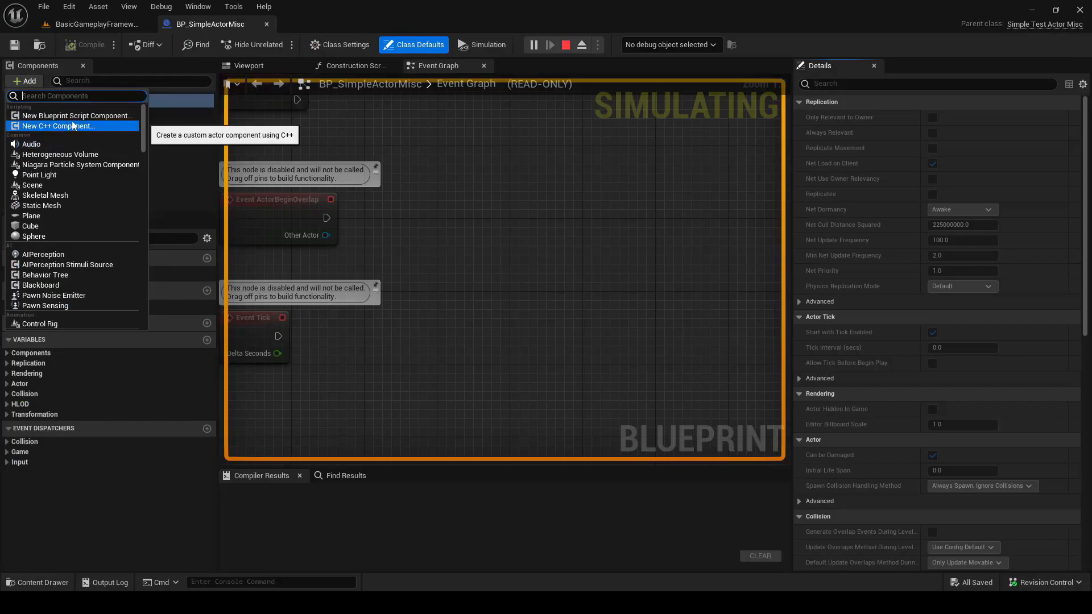
pyautogui.write('health')
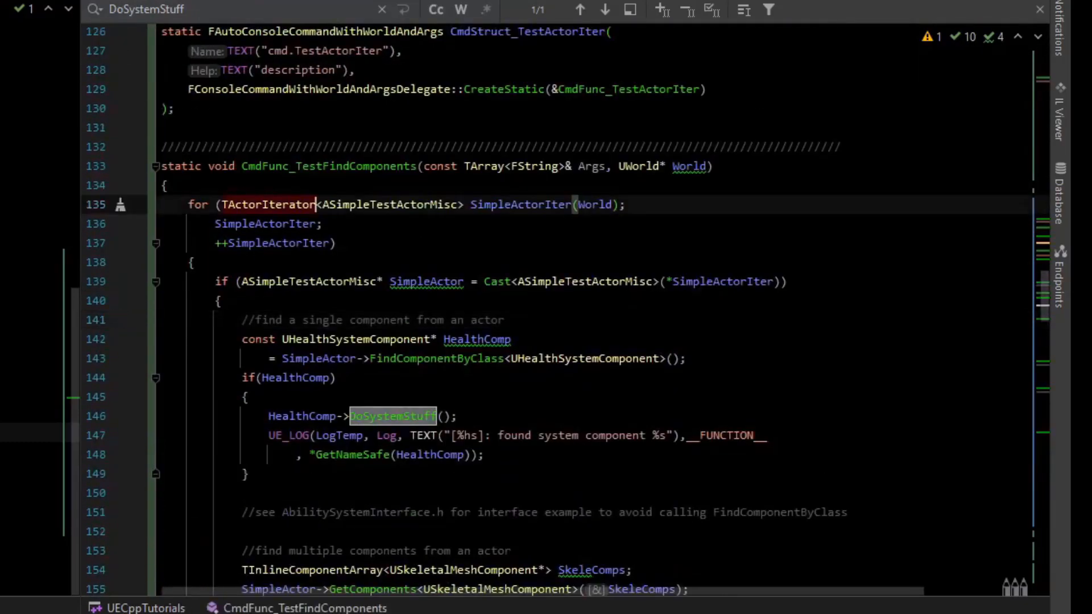
pyautogui.doubleClick(388, 204)
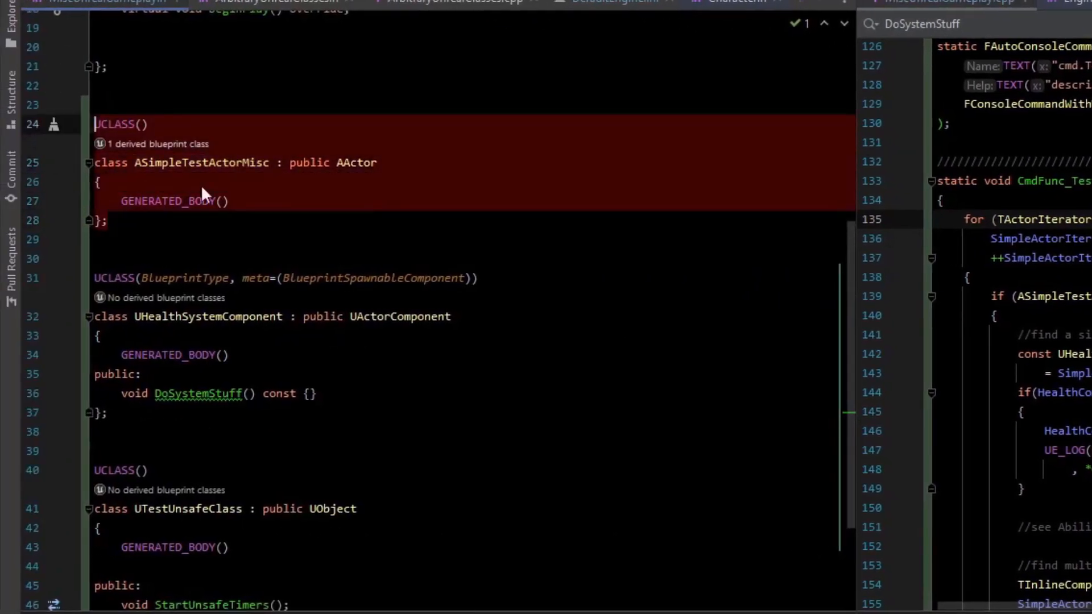
pyautogui.moveTo(414, 216)
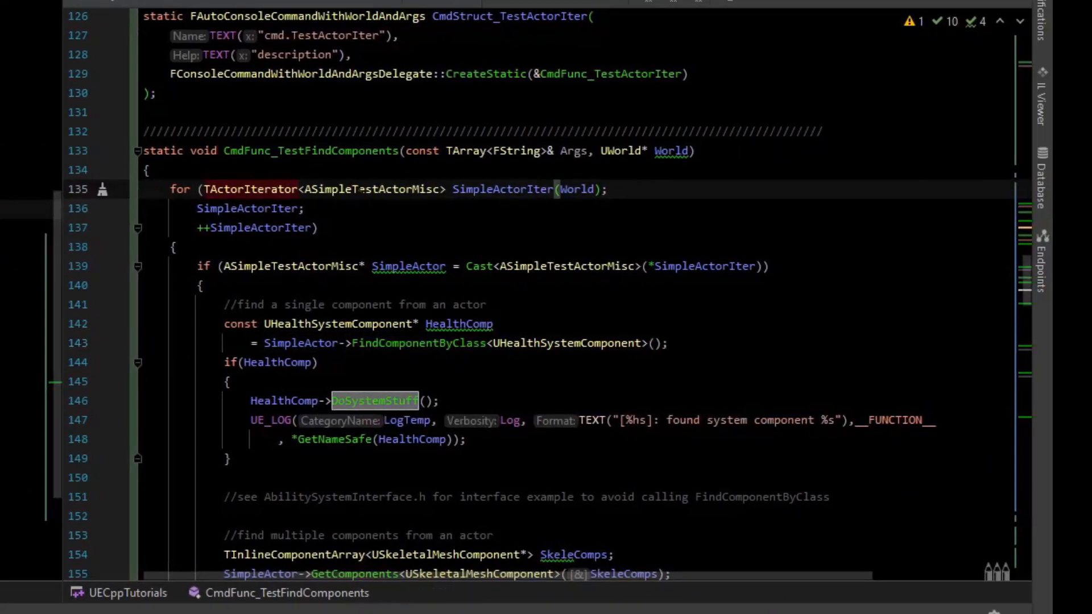
pyautogui.scroll(-3)
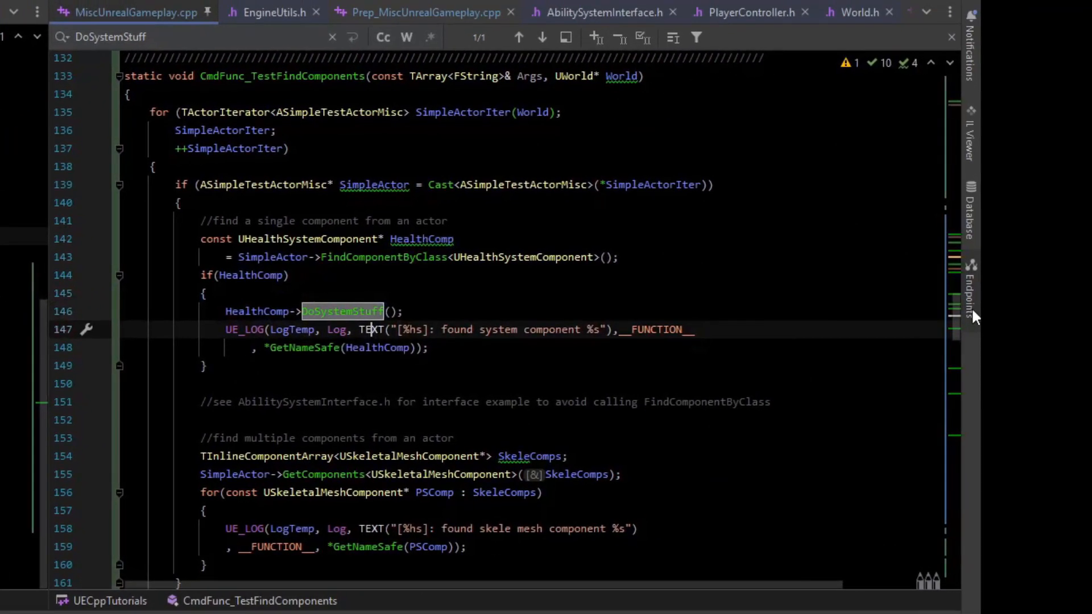
pyautogui.scroll(-3)
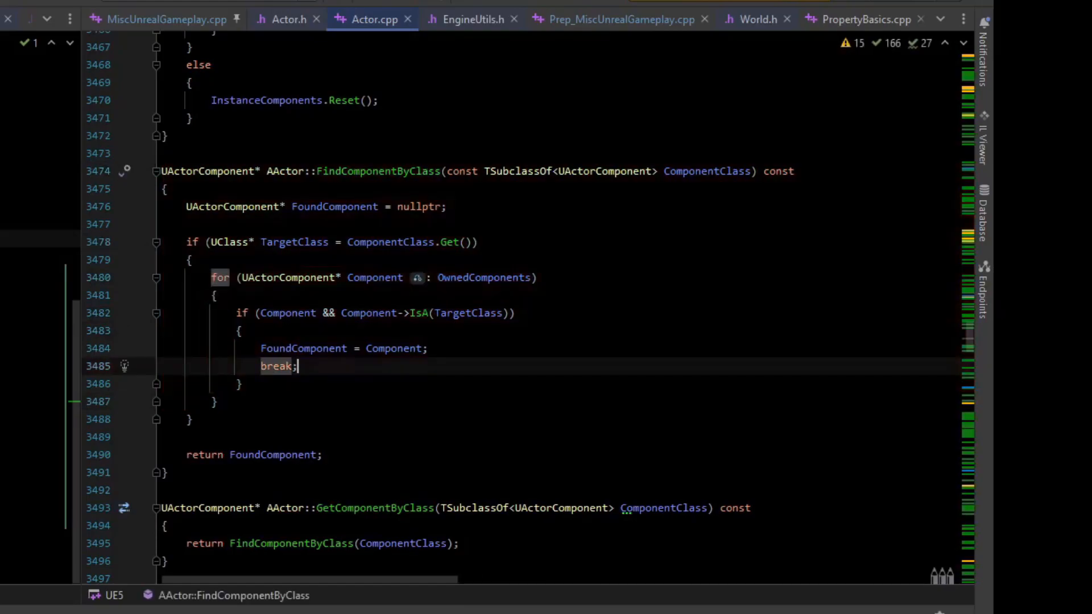
# Step: Navigate toward the AActor::FindComponentByClass implementation in Actor.cpp
pyautogui.click(283, 19)
pyautogui.write('ability system intef')
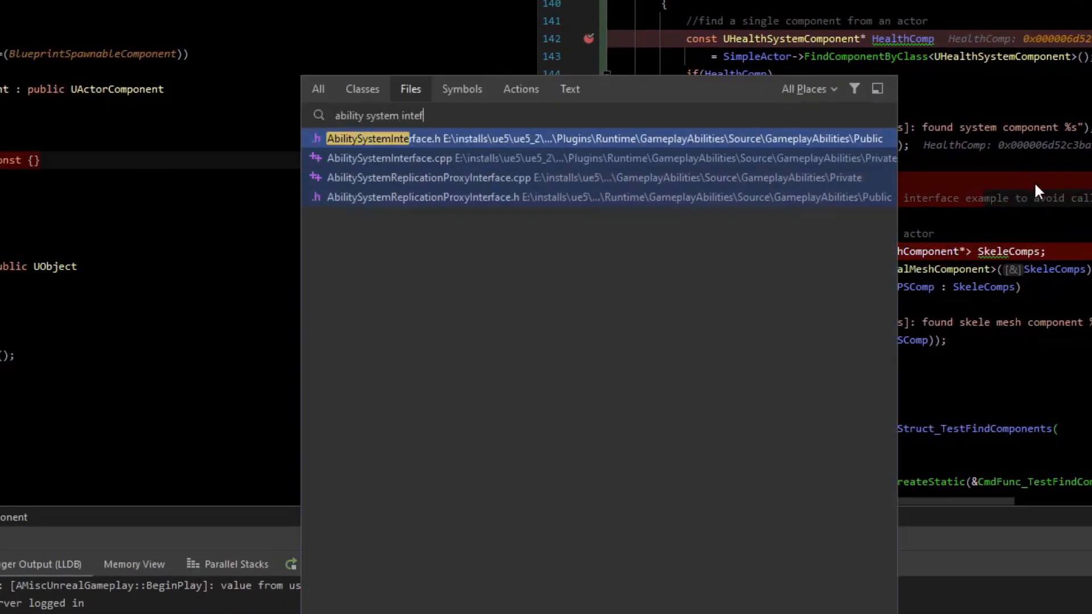
# Step: View AbilitySystemInterface.h and return to the breakpoint where HealthComp is found as HealthSystem
pyautogui.click(367, 138)
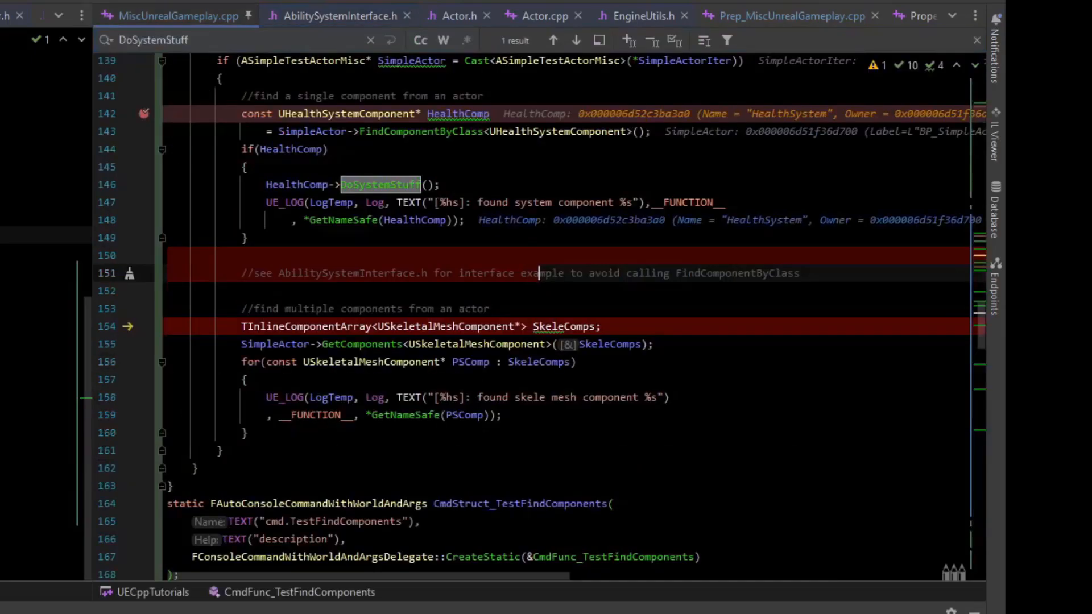
pyautogui.click(480, 131)
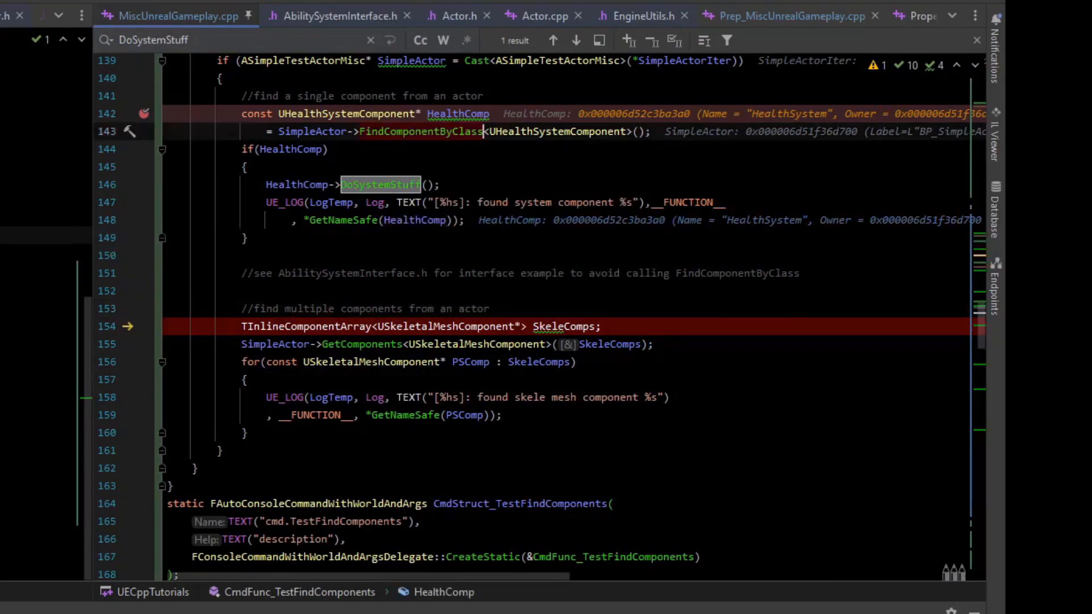
pyautogui.scroll(-3)
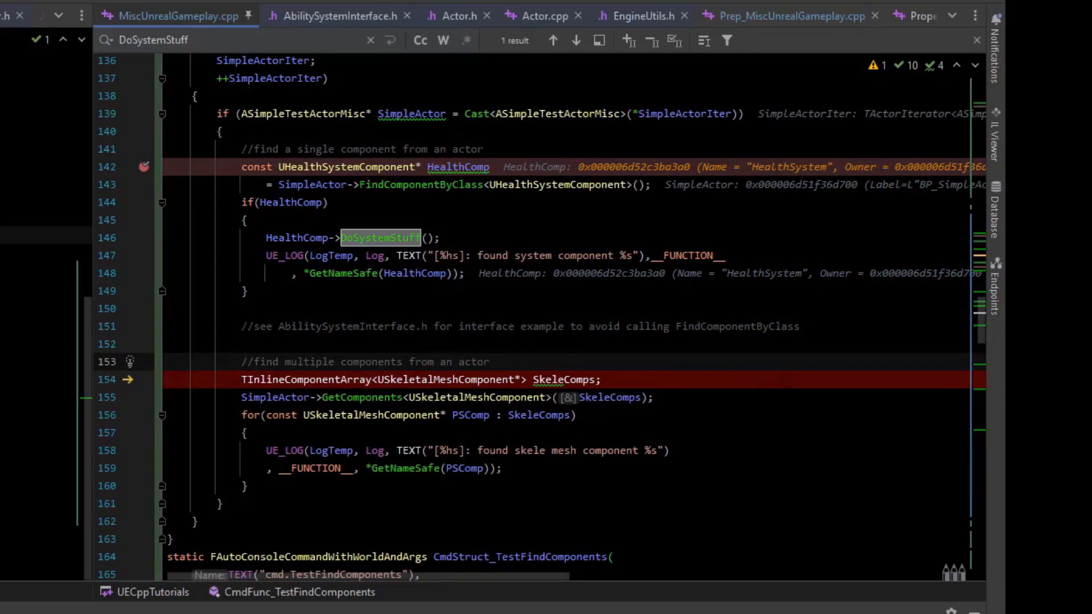
pyautogui.scroll(-3)
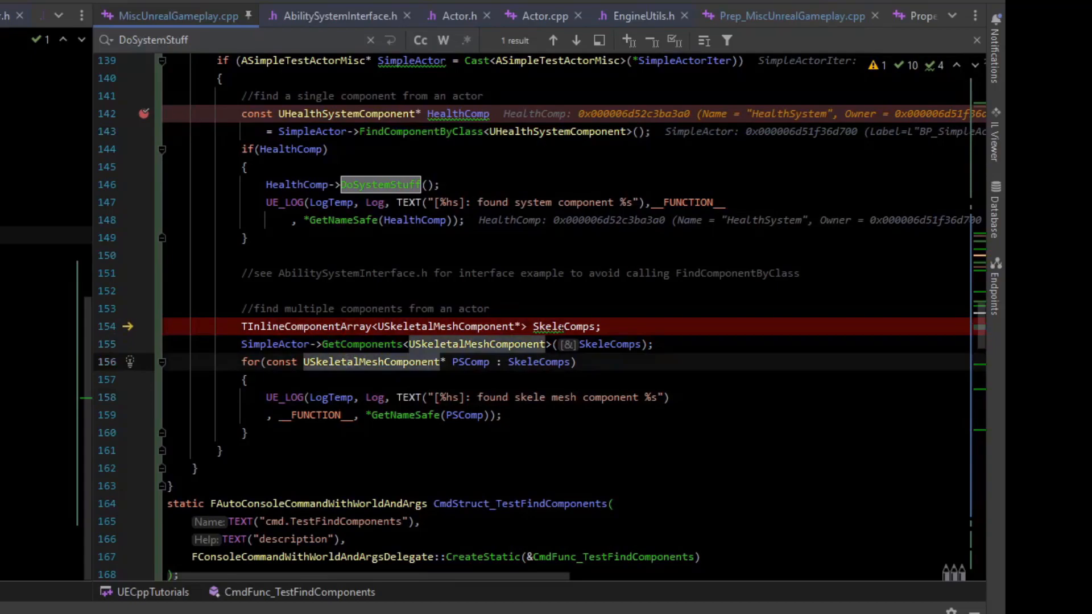
pyautogui.click(454, 14)
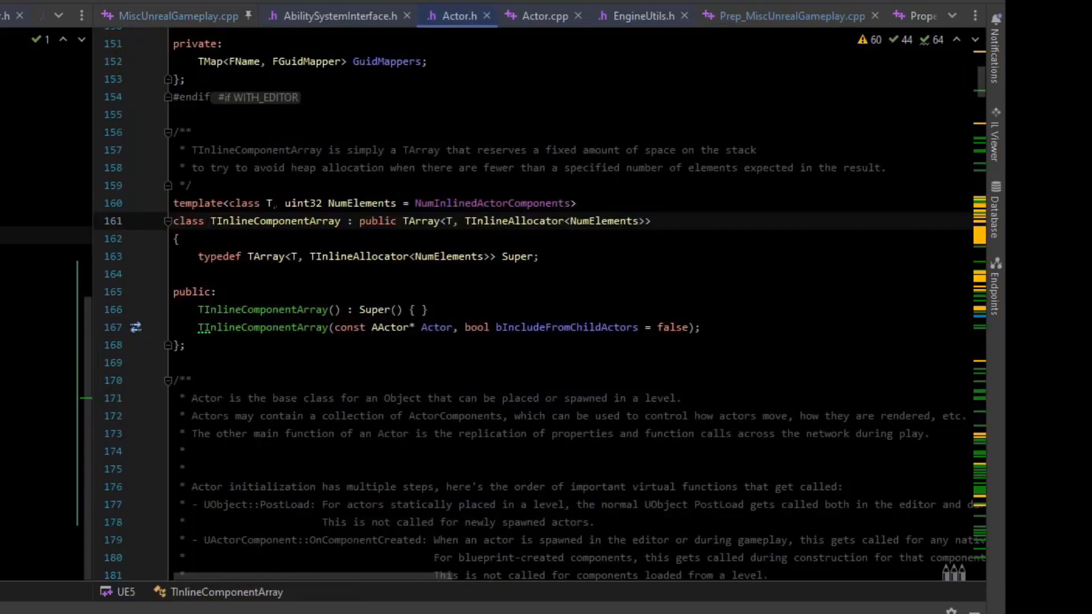
pyautogui.click(588, 221)
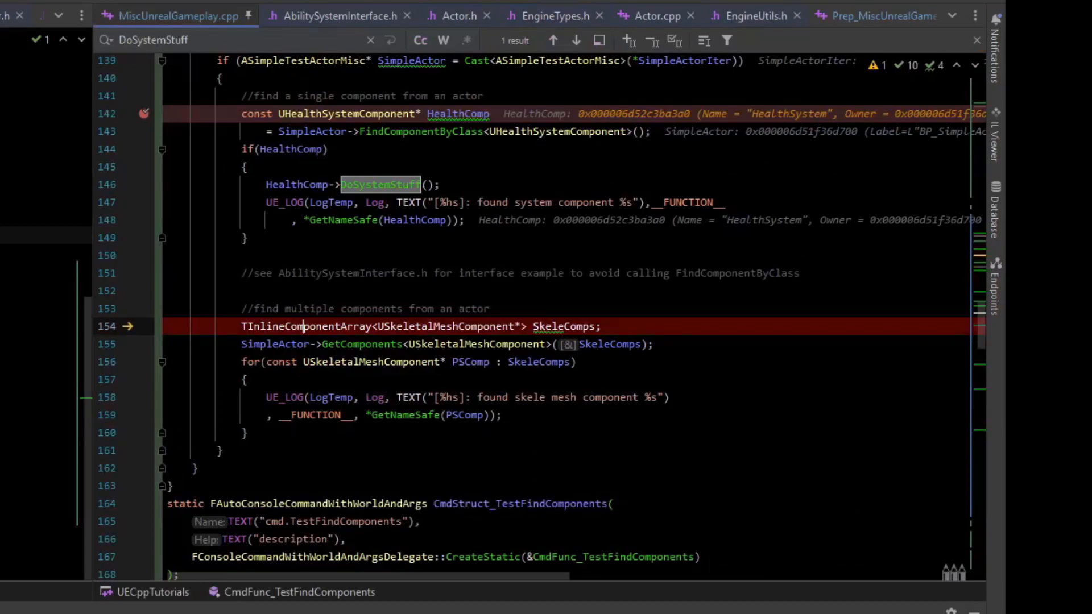
pyautogui.moveTo(360, 343)
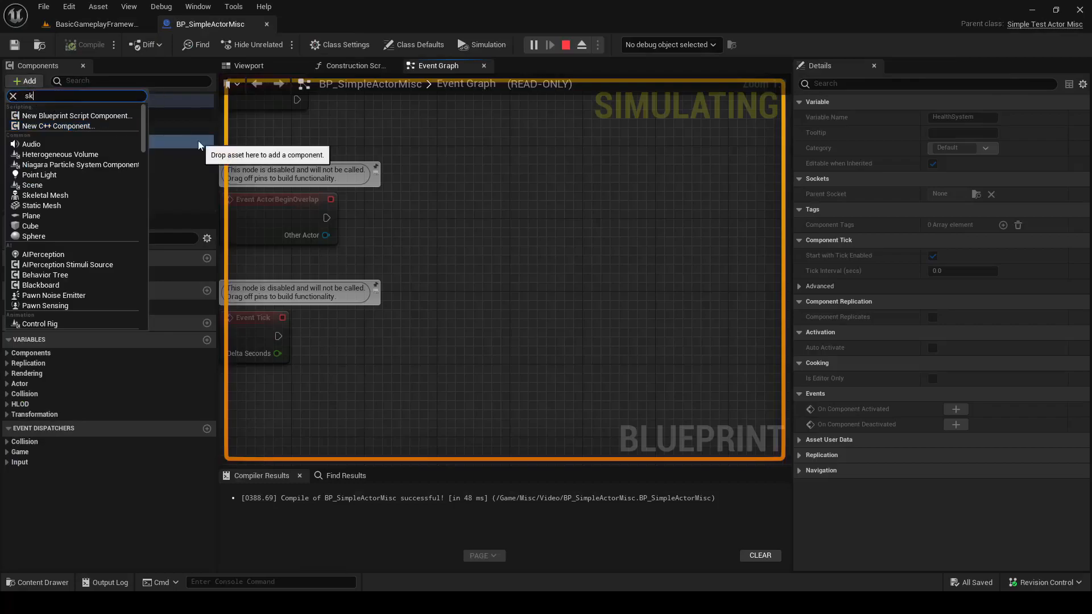
# Step: Add a second Skeletal Mesh component to BP_SimpleActorMisc and compile
pyautogui.click(44, 194)
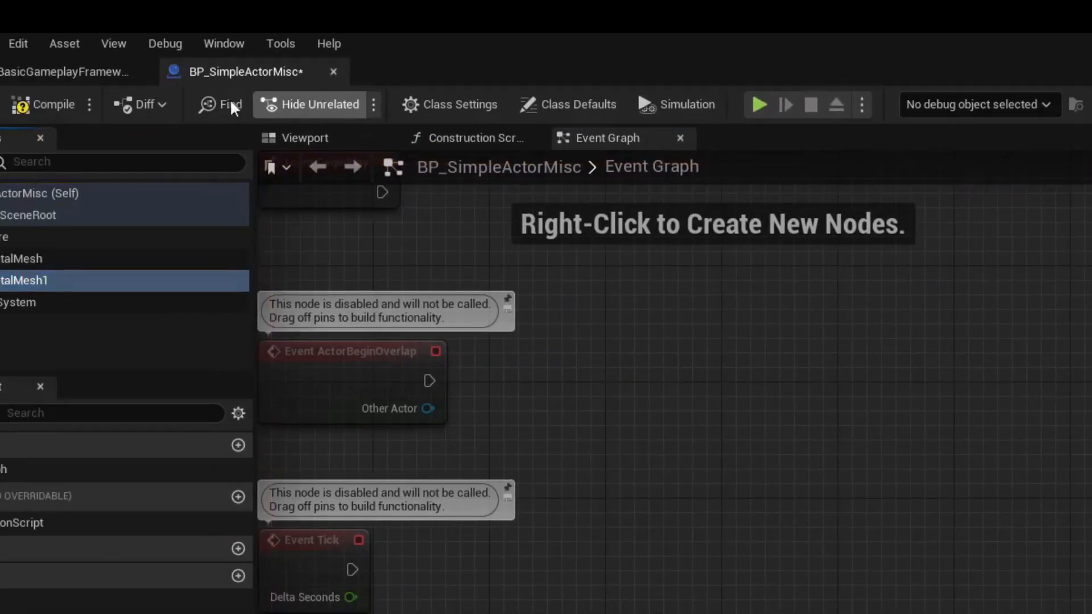
pyautogui.click(758, 105)
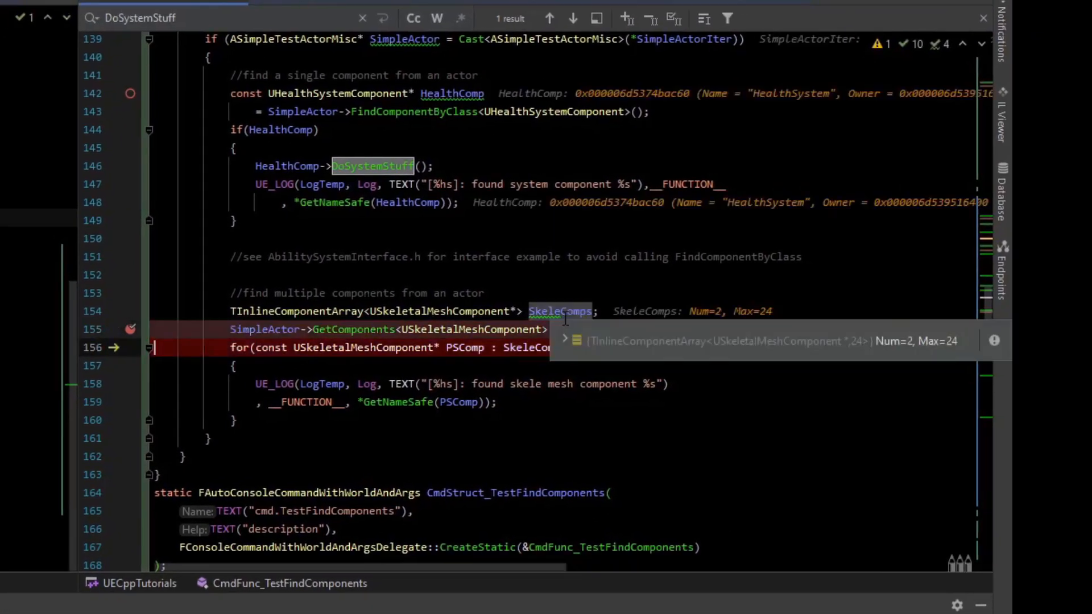
# Step: Expand SkeleComps in the debugger to show SkeletalMesh and SkeletalMesh1
pyautogui.click(149, 330)
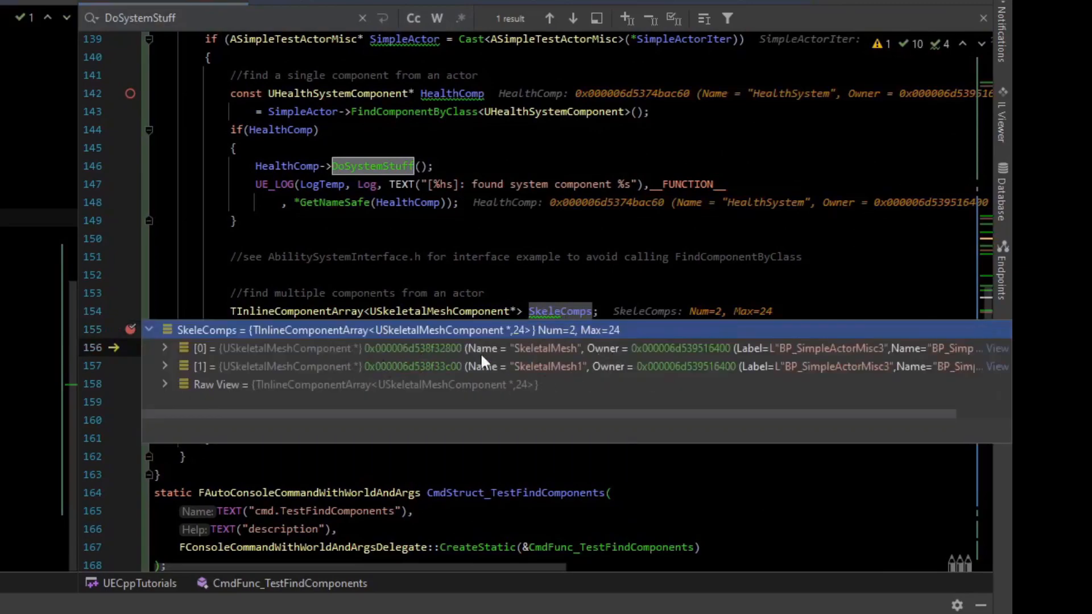